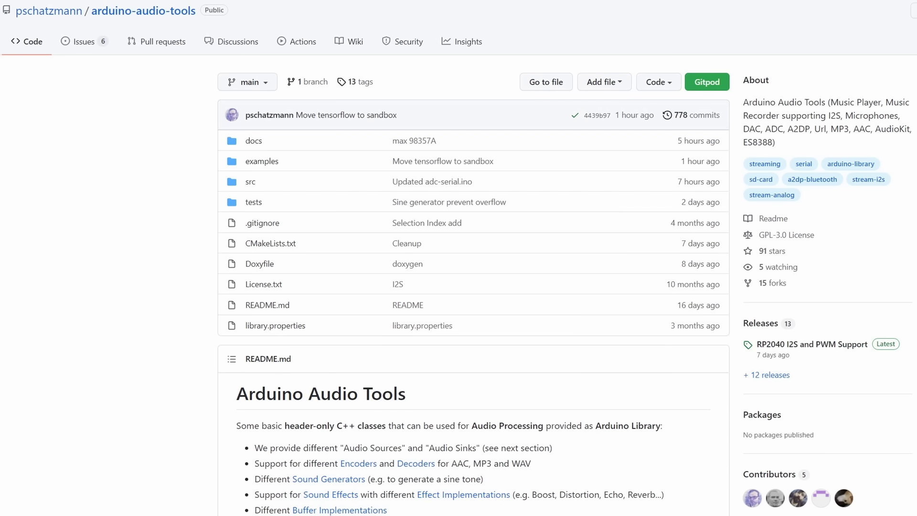
Open pschatzmann's GitHub profile to show his popular repositories
left_click(49, 11)
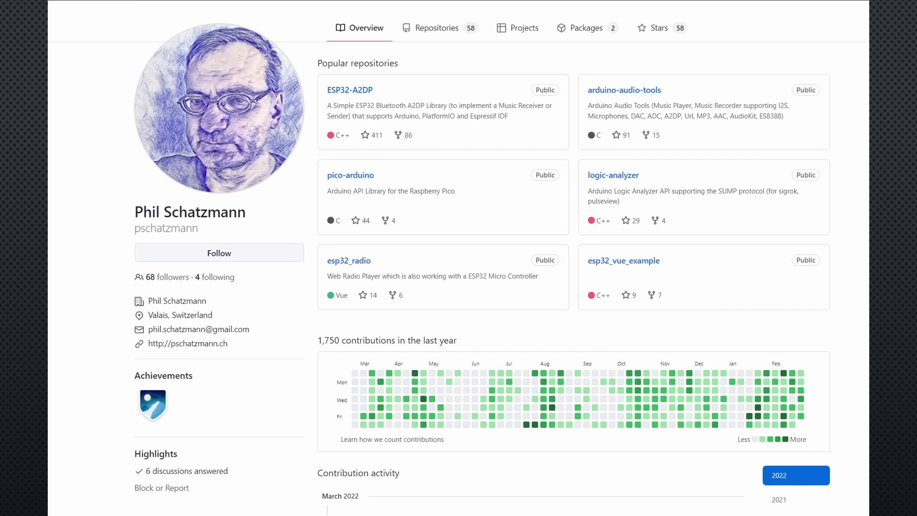
left_click(624, 90)
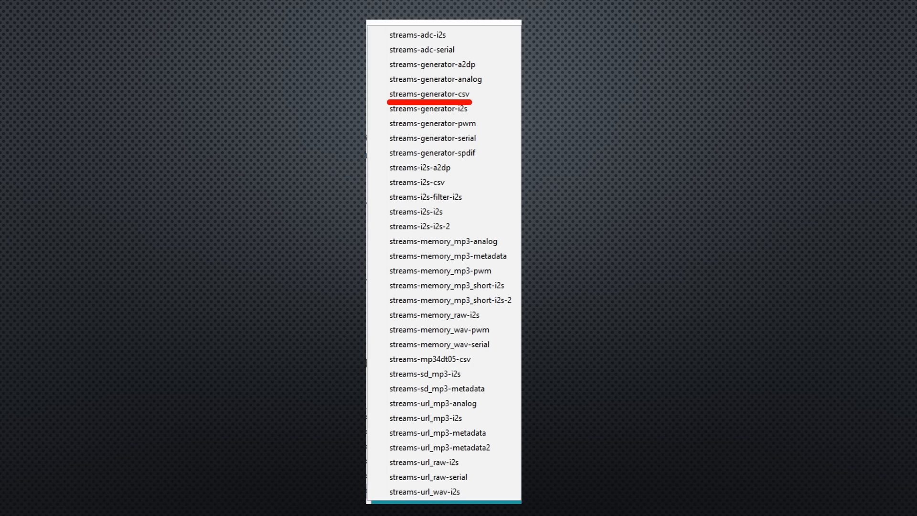
Show the examples-stream sketches from arduino-audio-tools under File > Examples
left_click(425, 373)
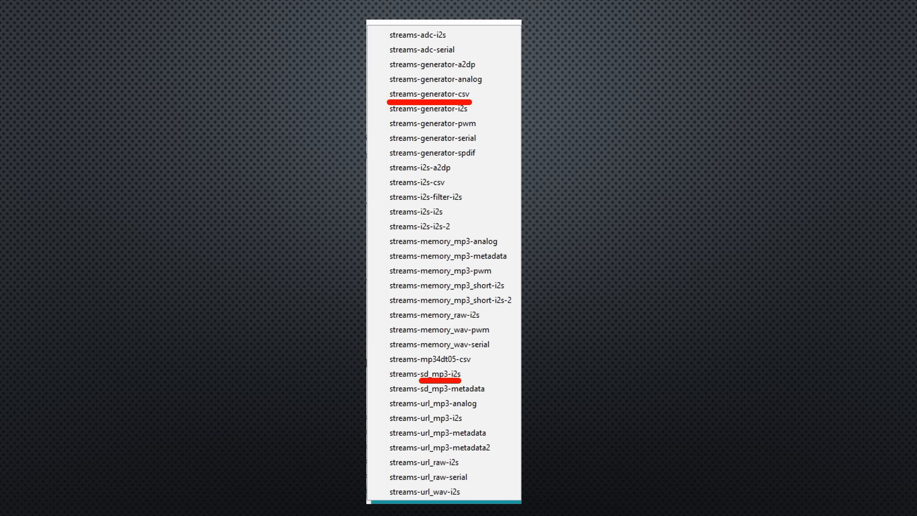
left_click(430, 94)
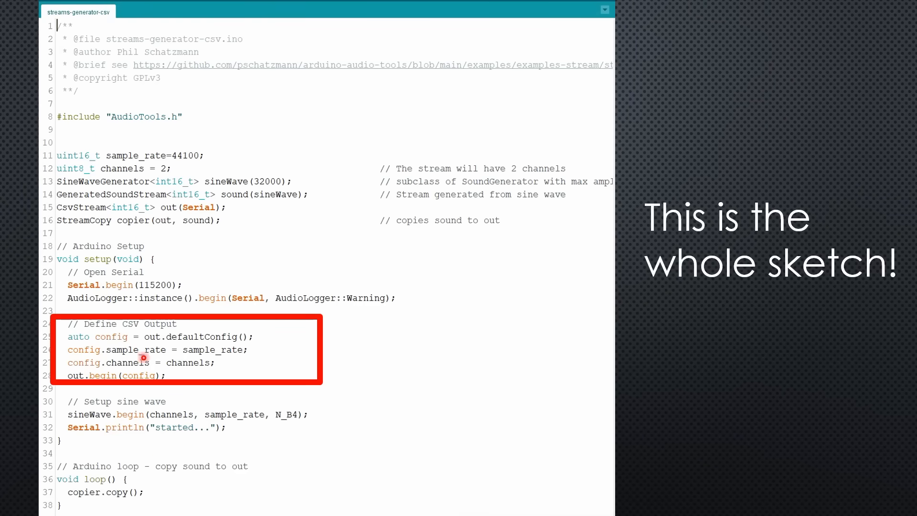
mouse_move(110, 357)
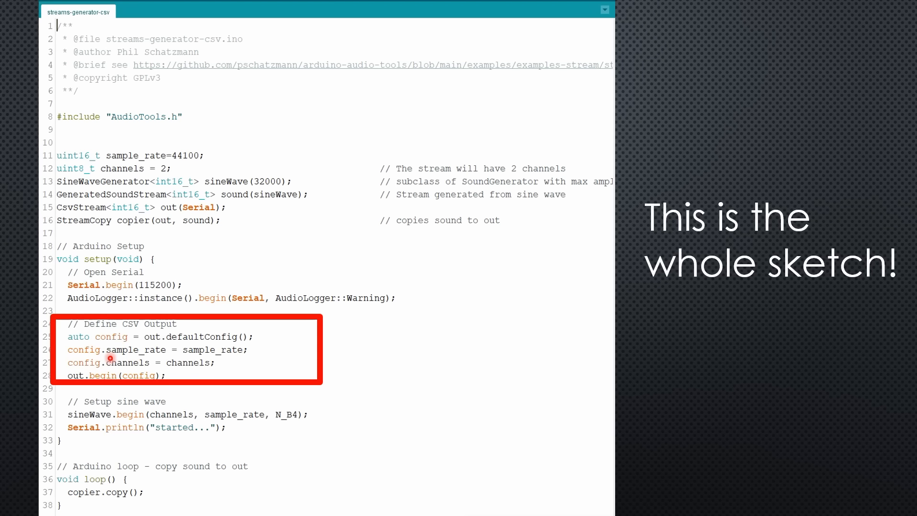